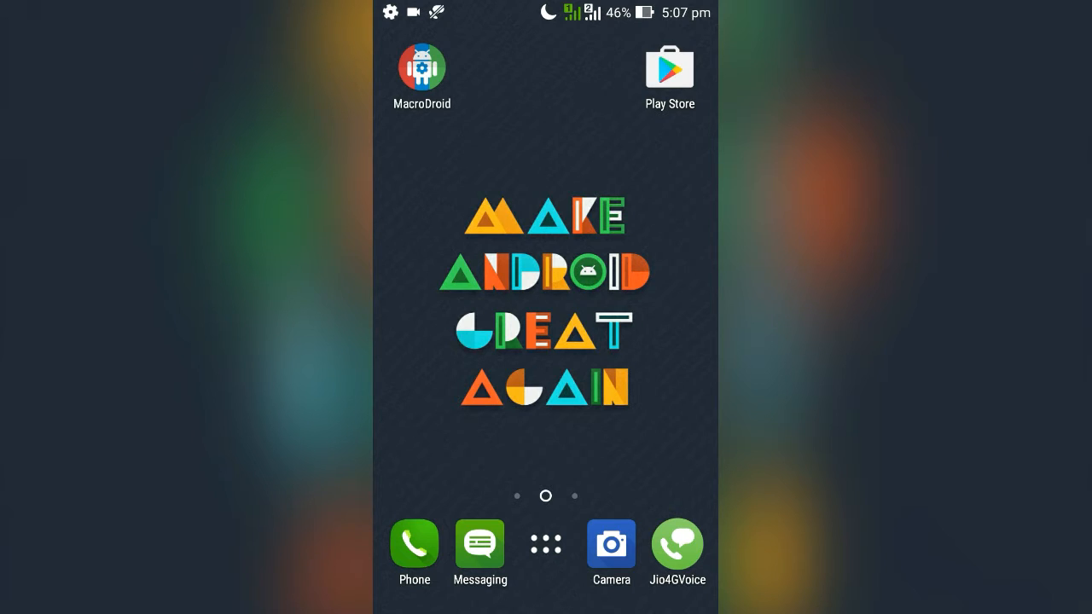
Launch MacroDroid from the home screen to reach its main menu
click(421, 67)
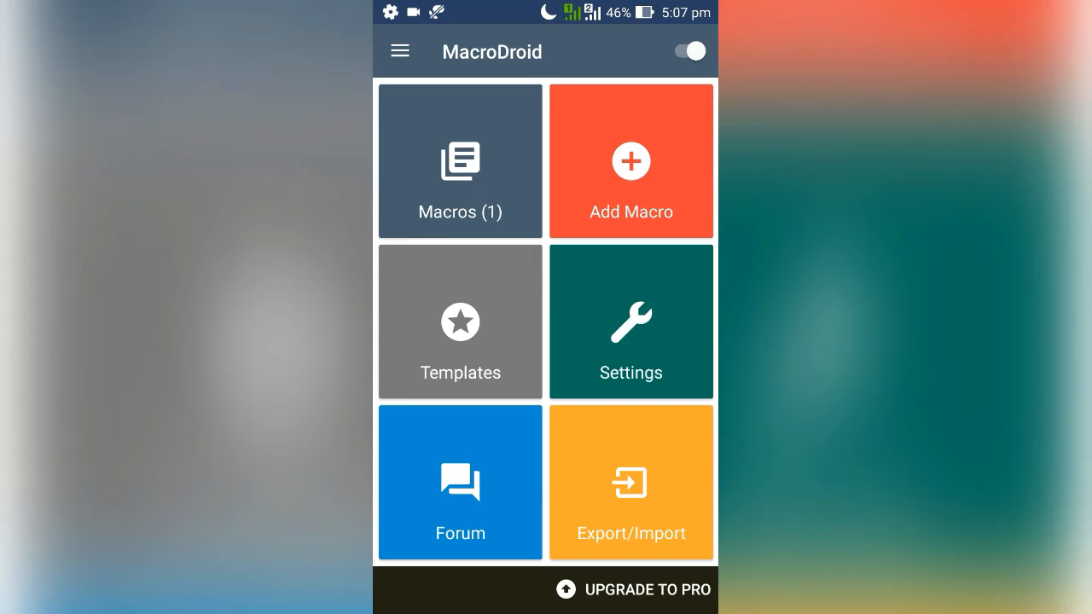
Create a new macro with Headphones Inserted as its trigger
click(631, 161)
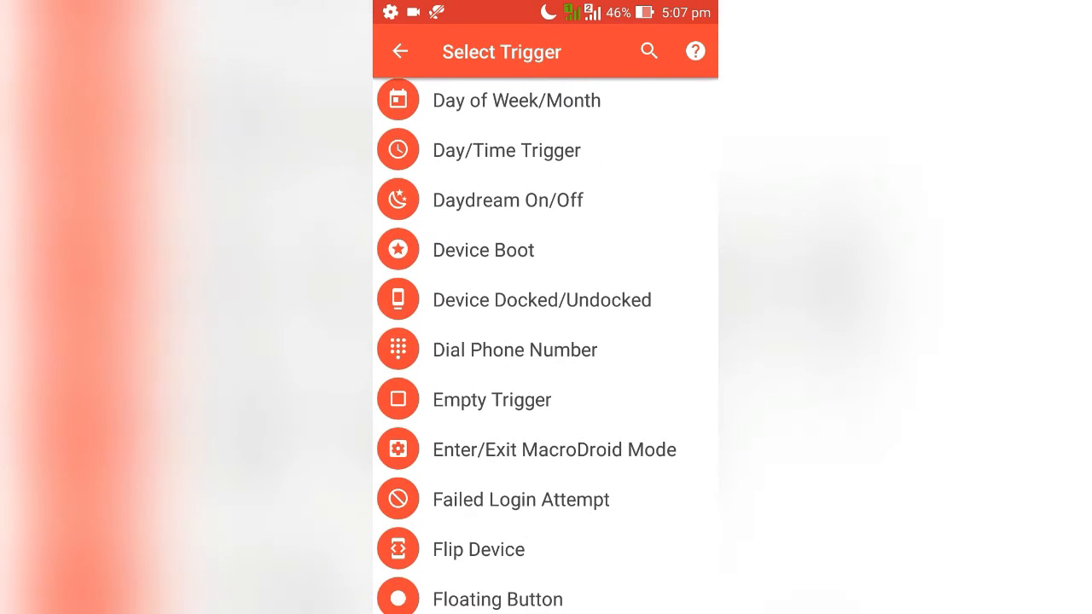
scroll(down, 3)
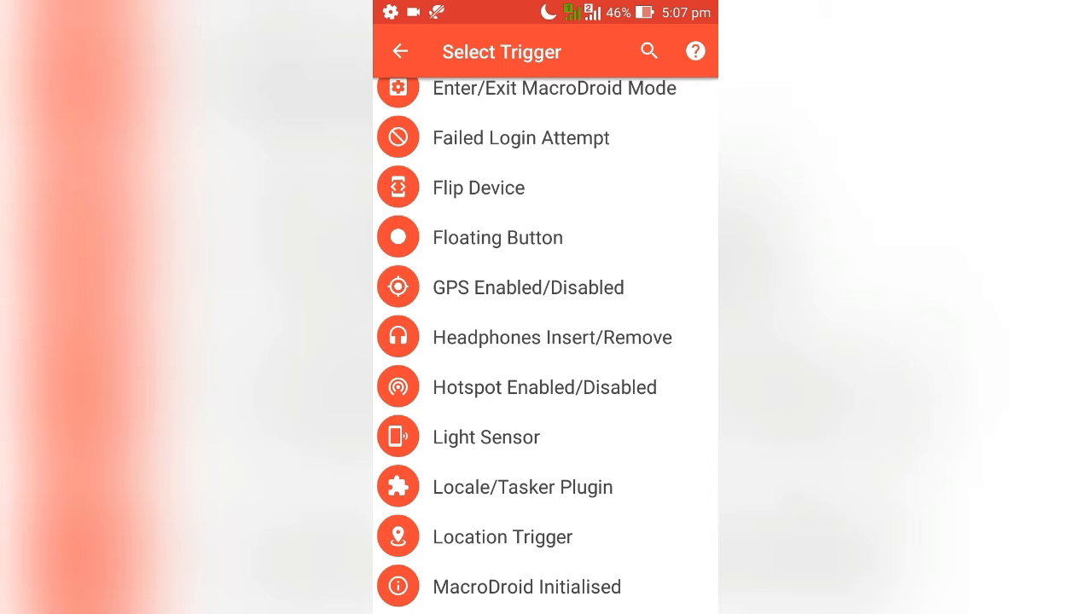
scroll(down, 3)
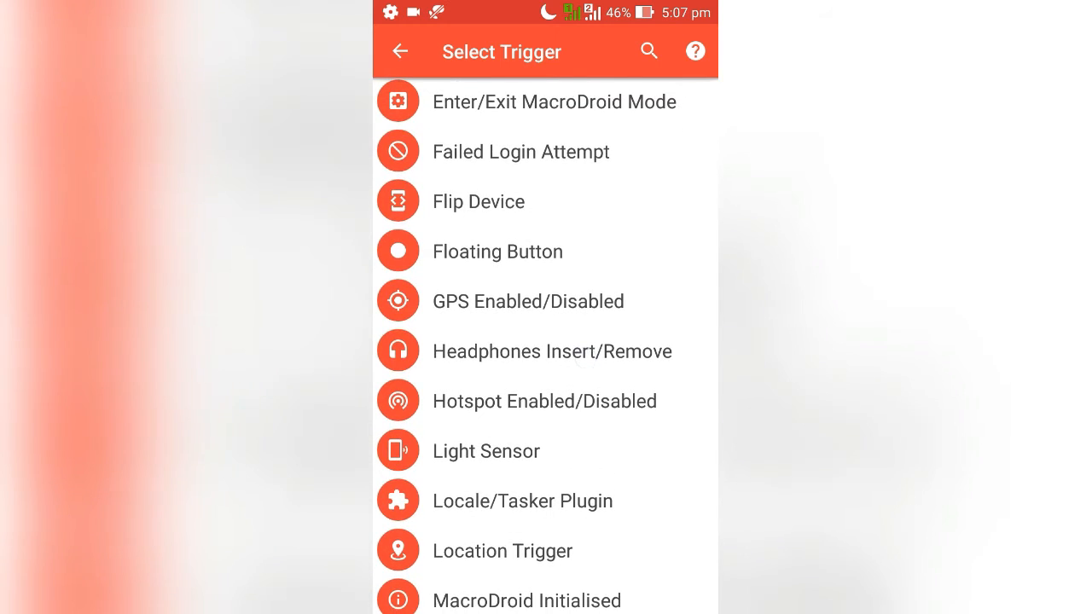
click(551, 350)
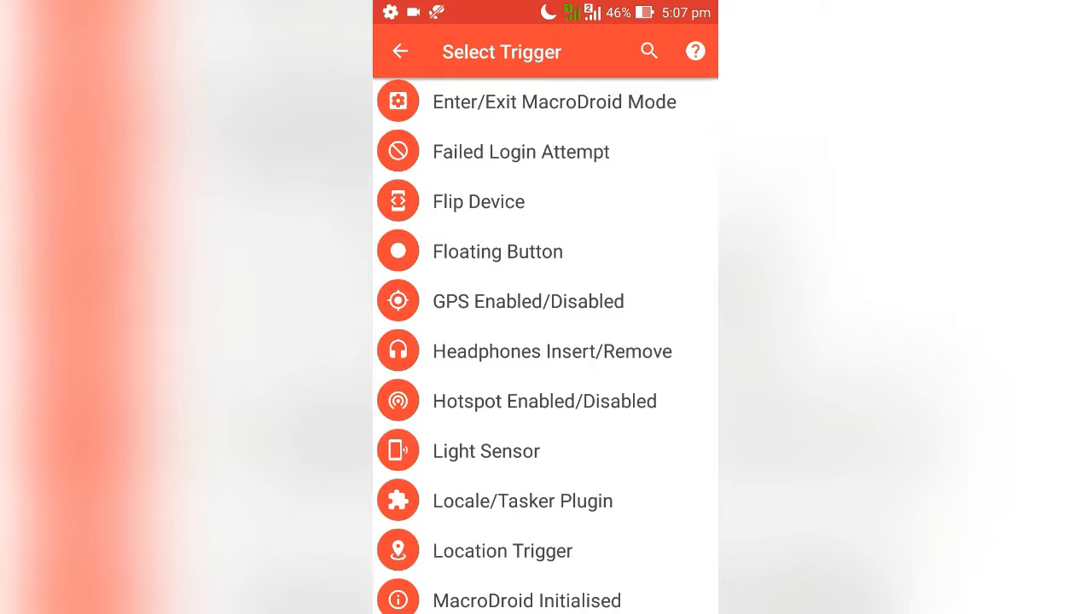
click(552, 351)
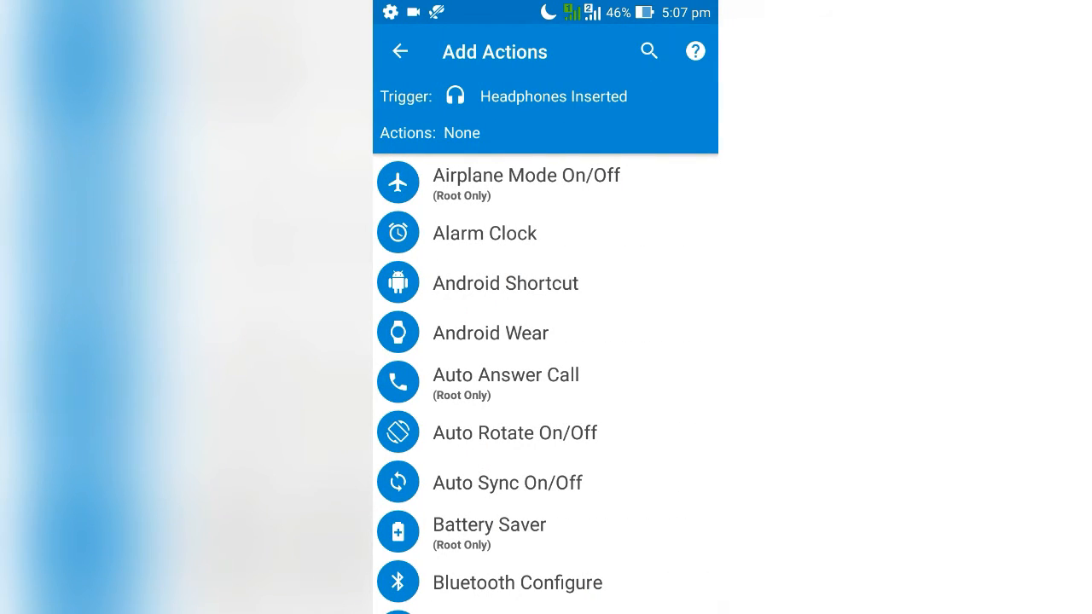
Add a Launch Application action, bringing up the installed apps list
scroll(down, 3)
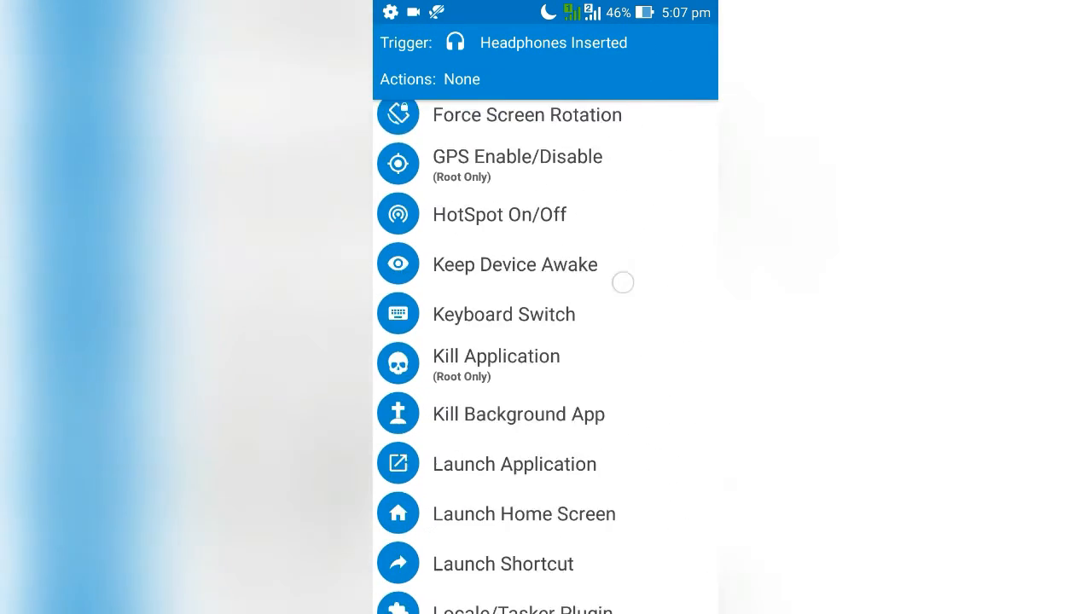
scroll(down, 3)
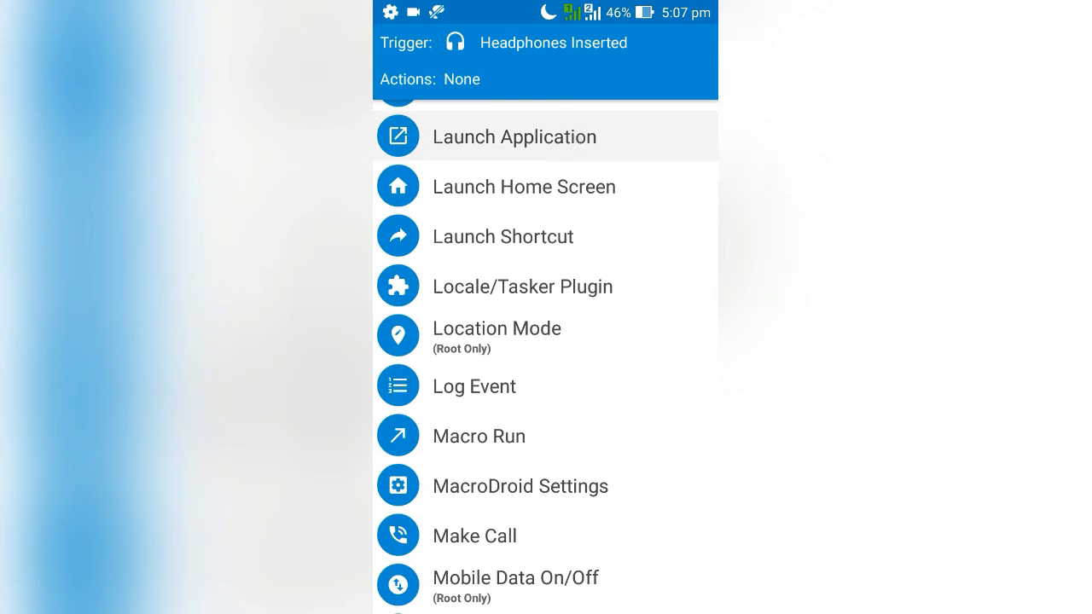
click(513, 137)
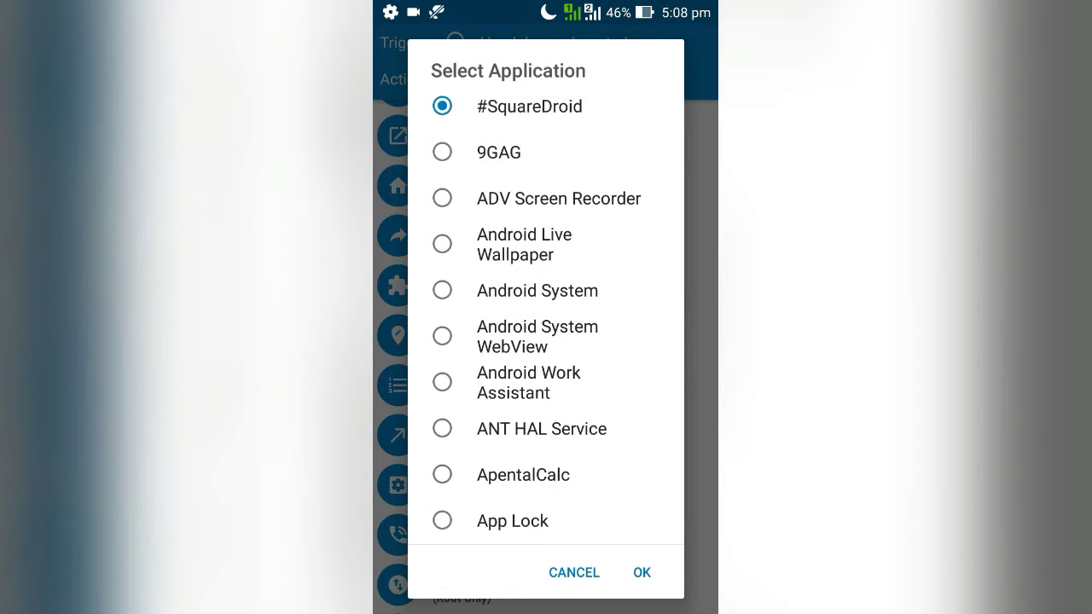
Set the action to launch Music with Force New and finish adding actions
scroll(down, 3)
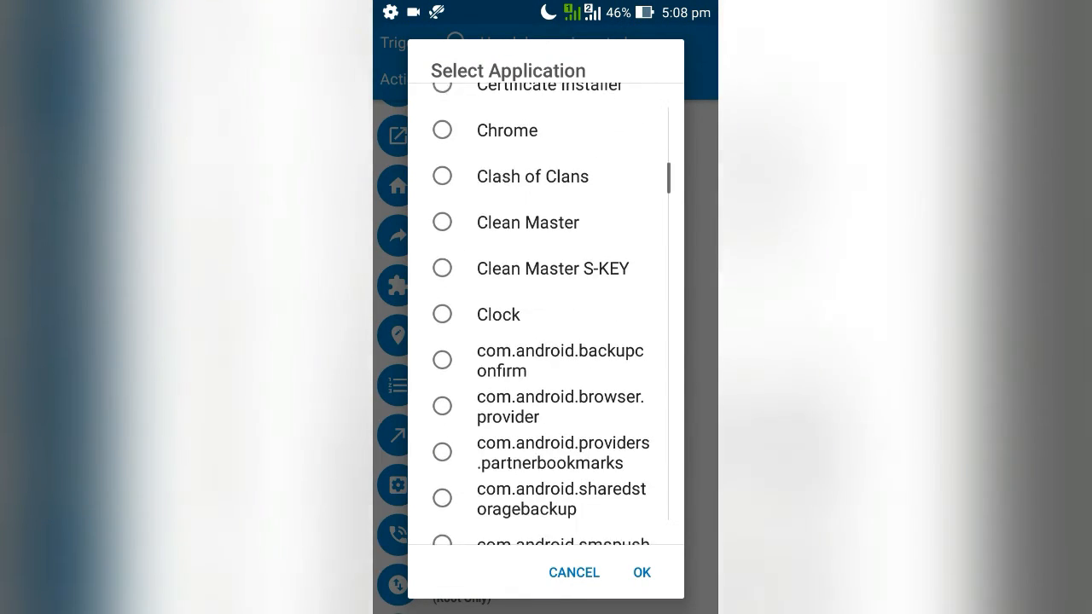
scroll(down, 3)
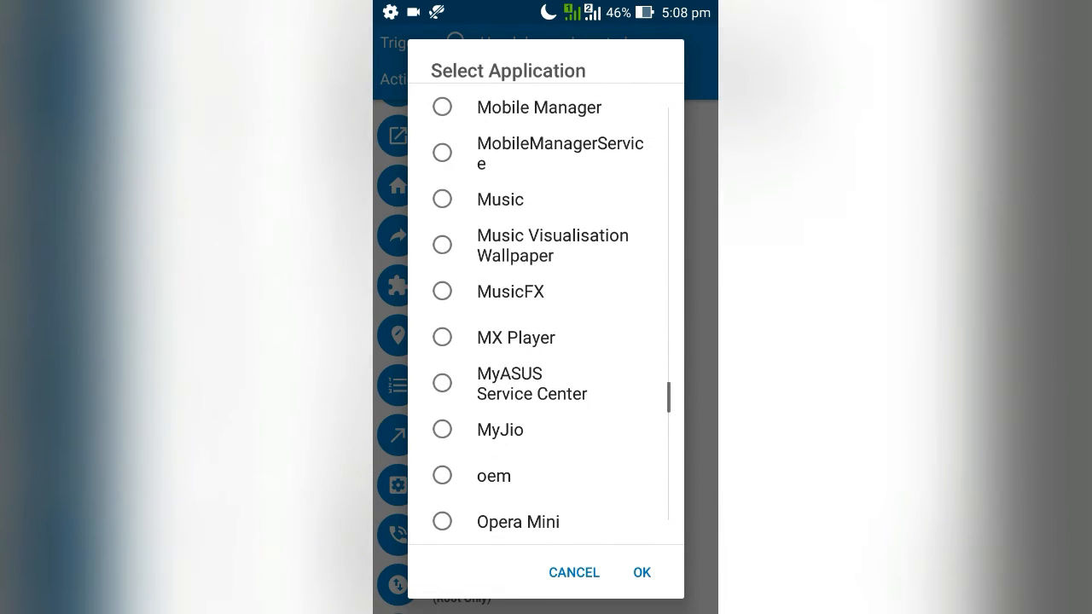
click(441, 199)
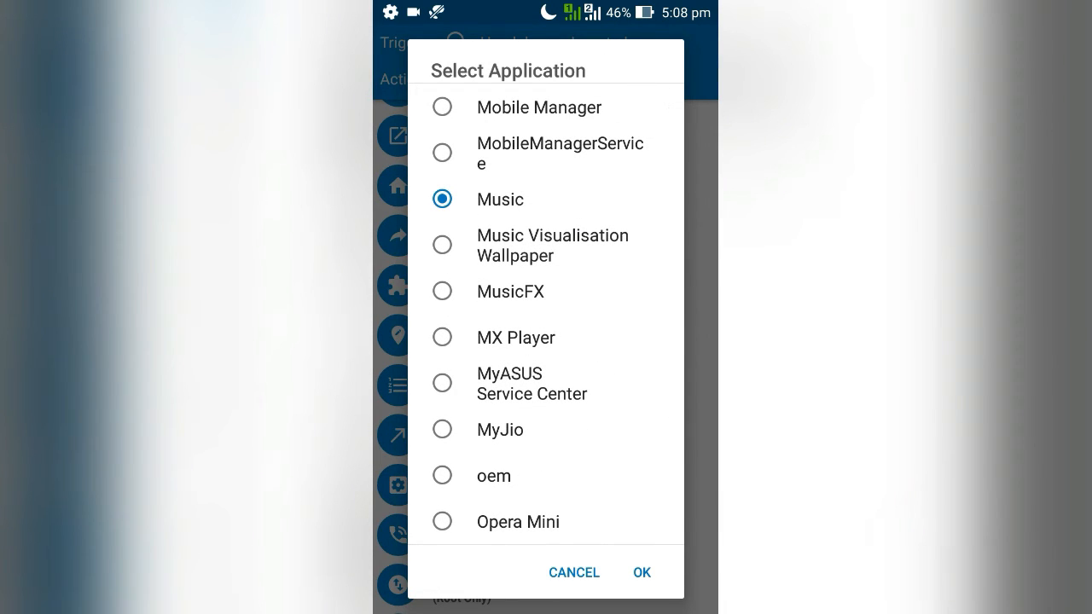
click(642, 572)
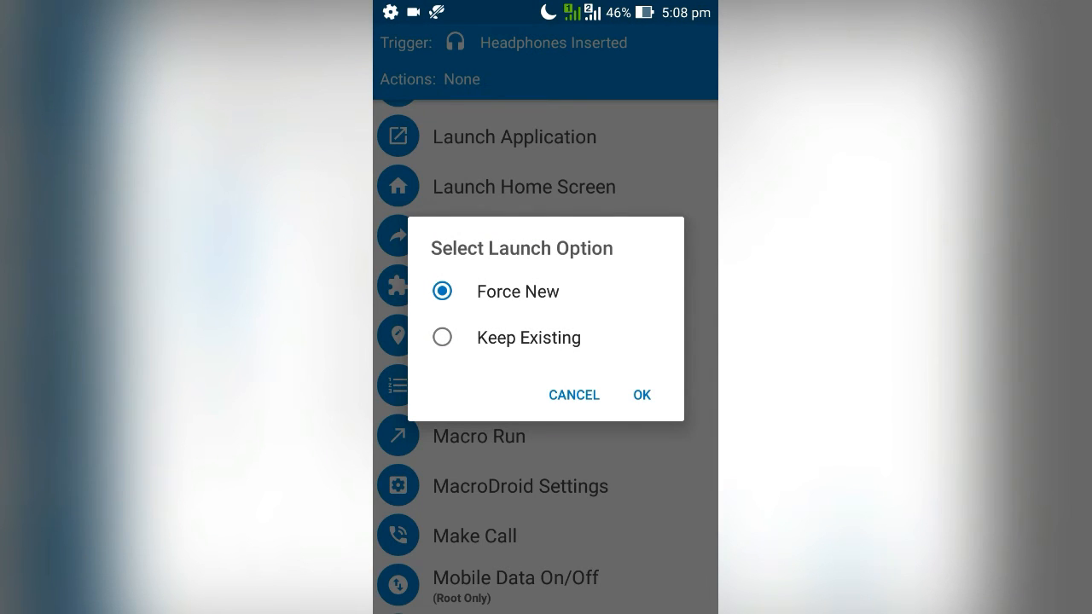
click(641, 395)
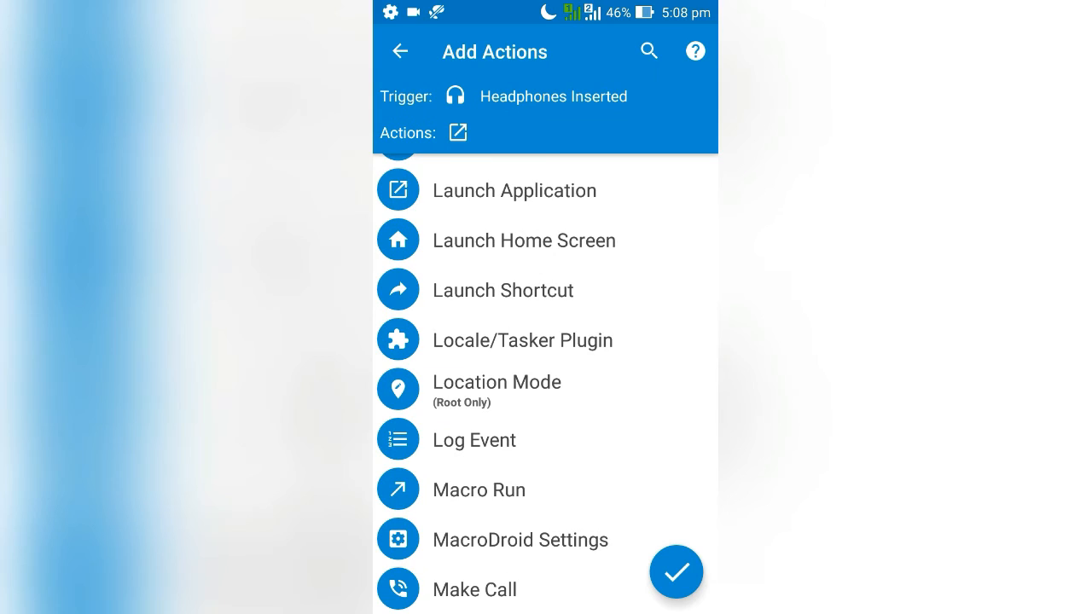
click(676, 572)
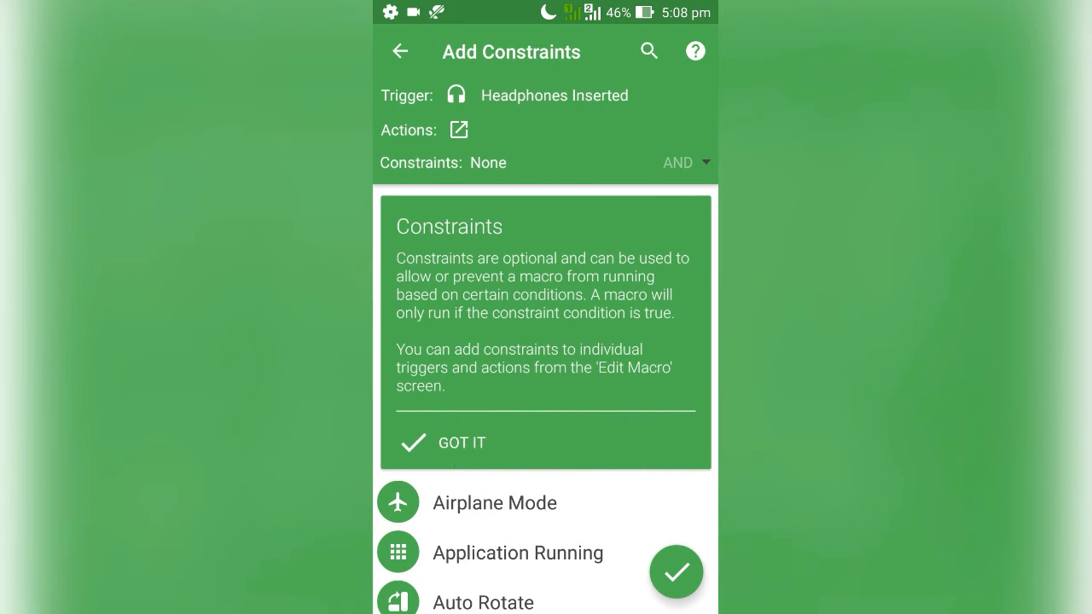
Skip constraints and name the macro 'Music'
click(676, 572)
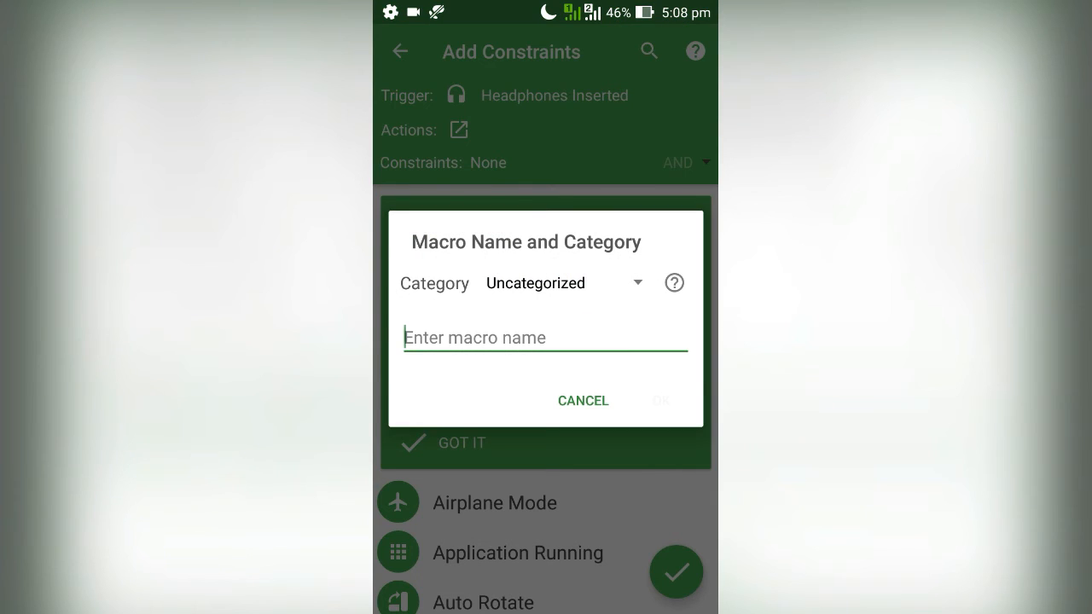
click(545, 337)
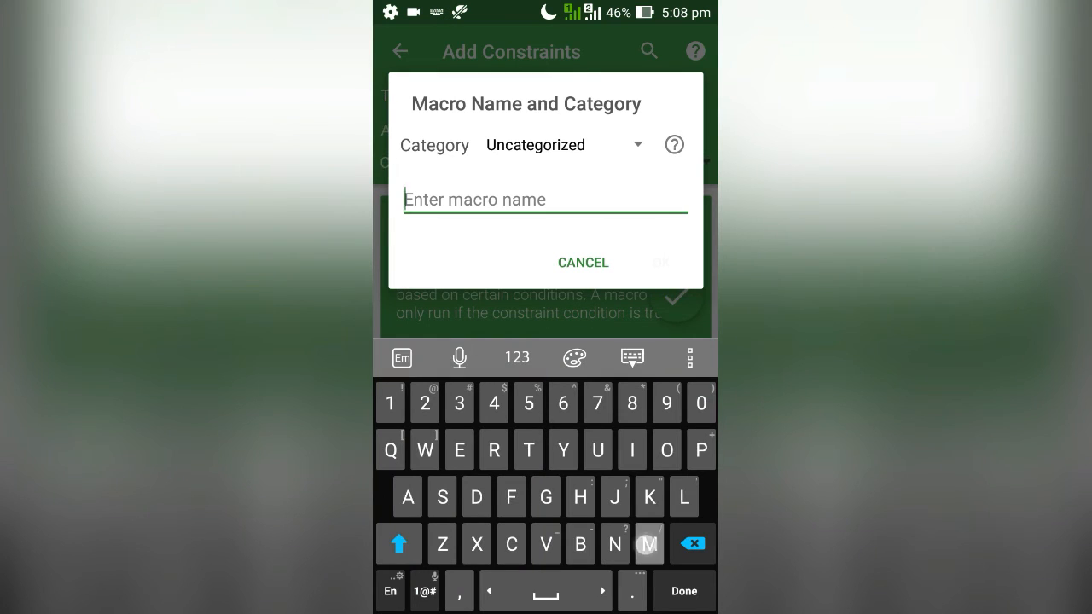
text(Music)
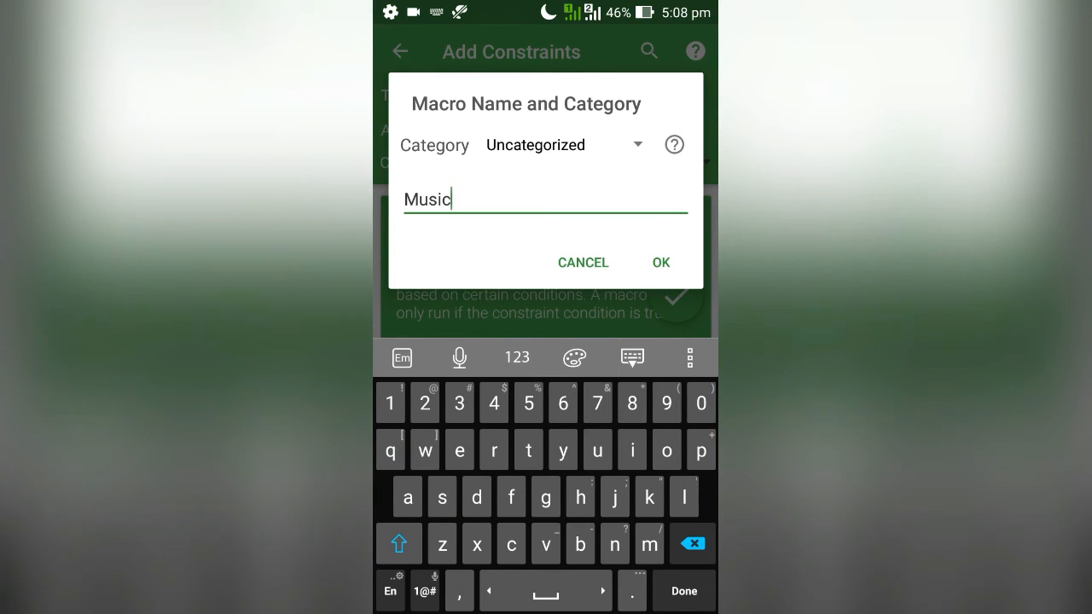